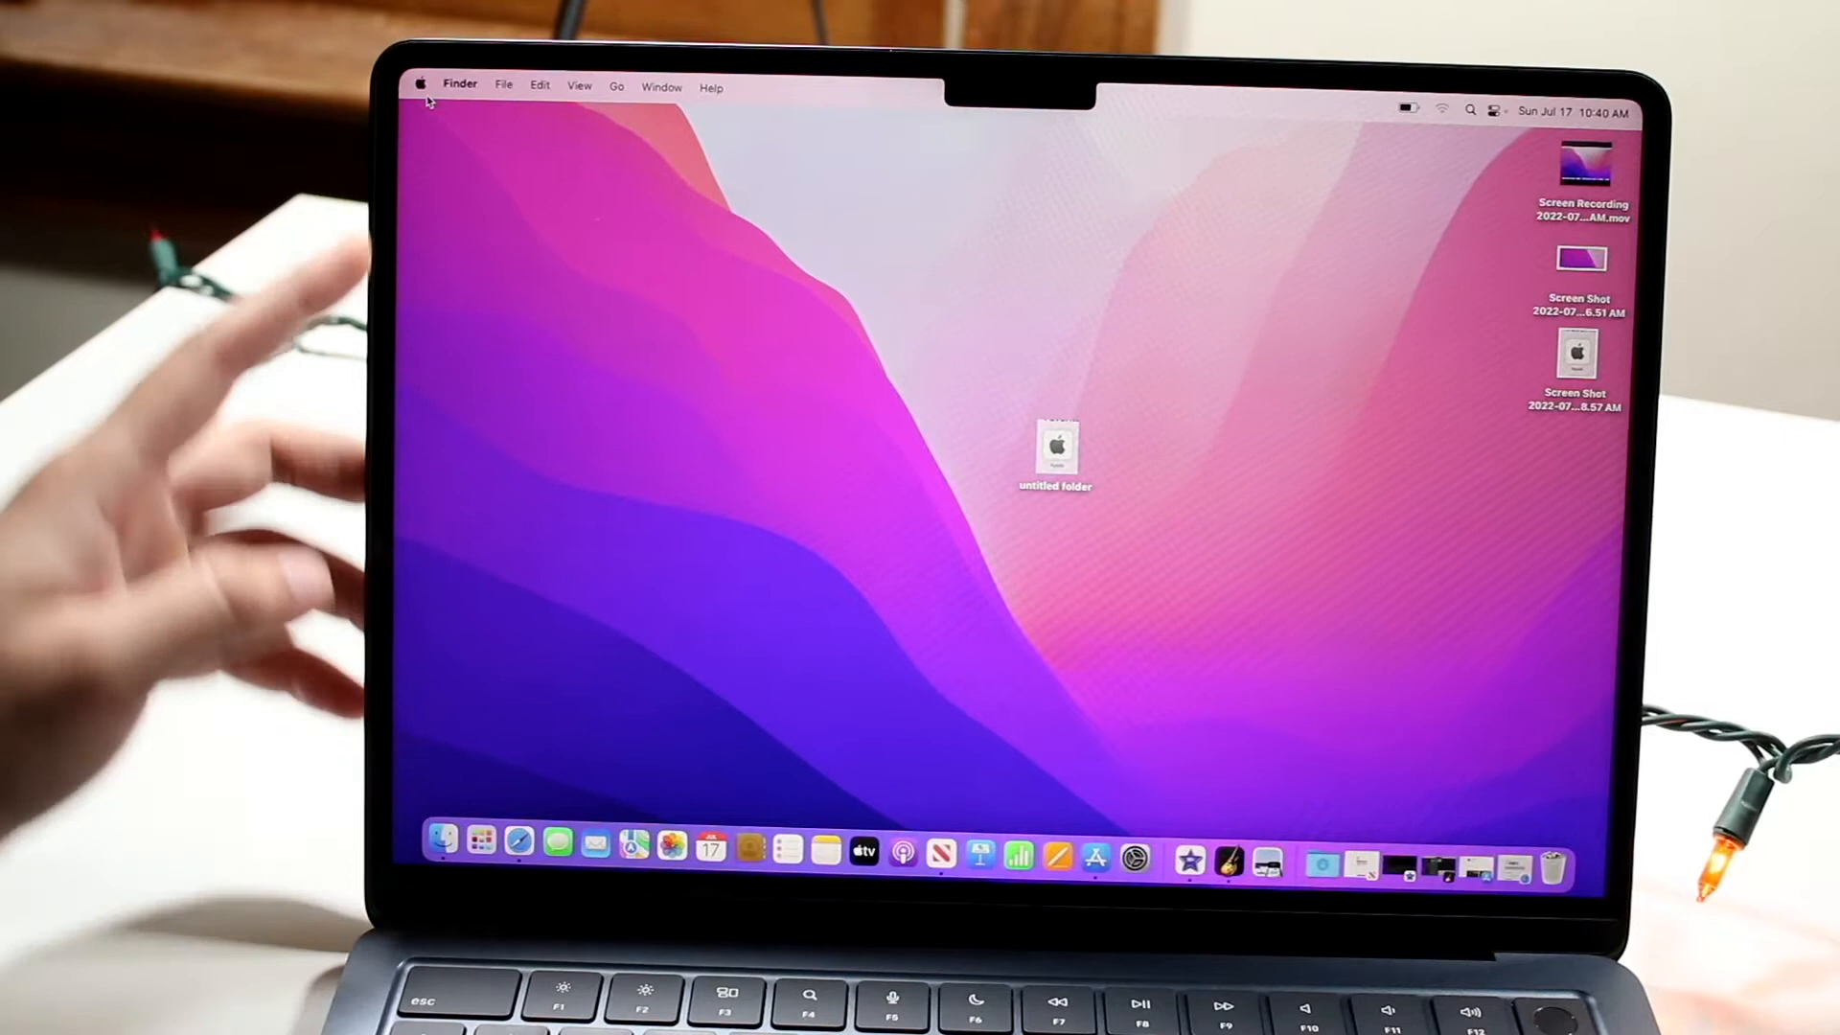
Launch System Preferences from the Apple menu
{"action": "left_click", "coordinate": [420, 83]}
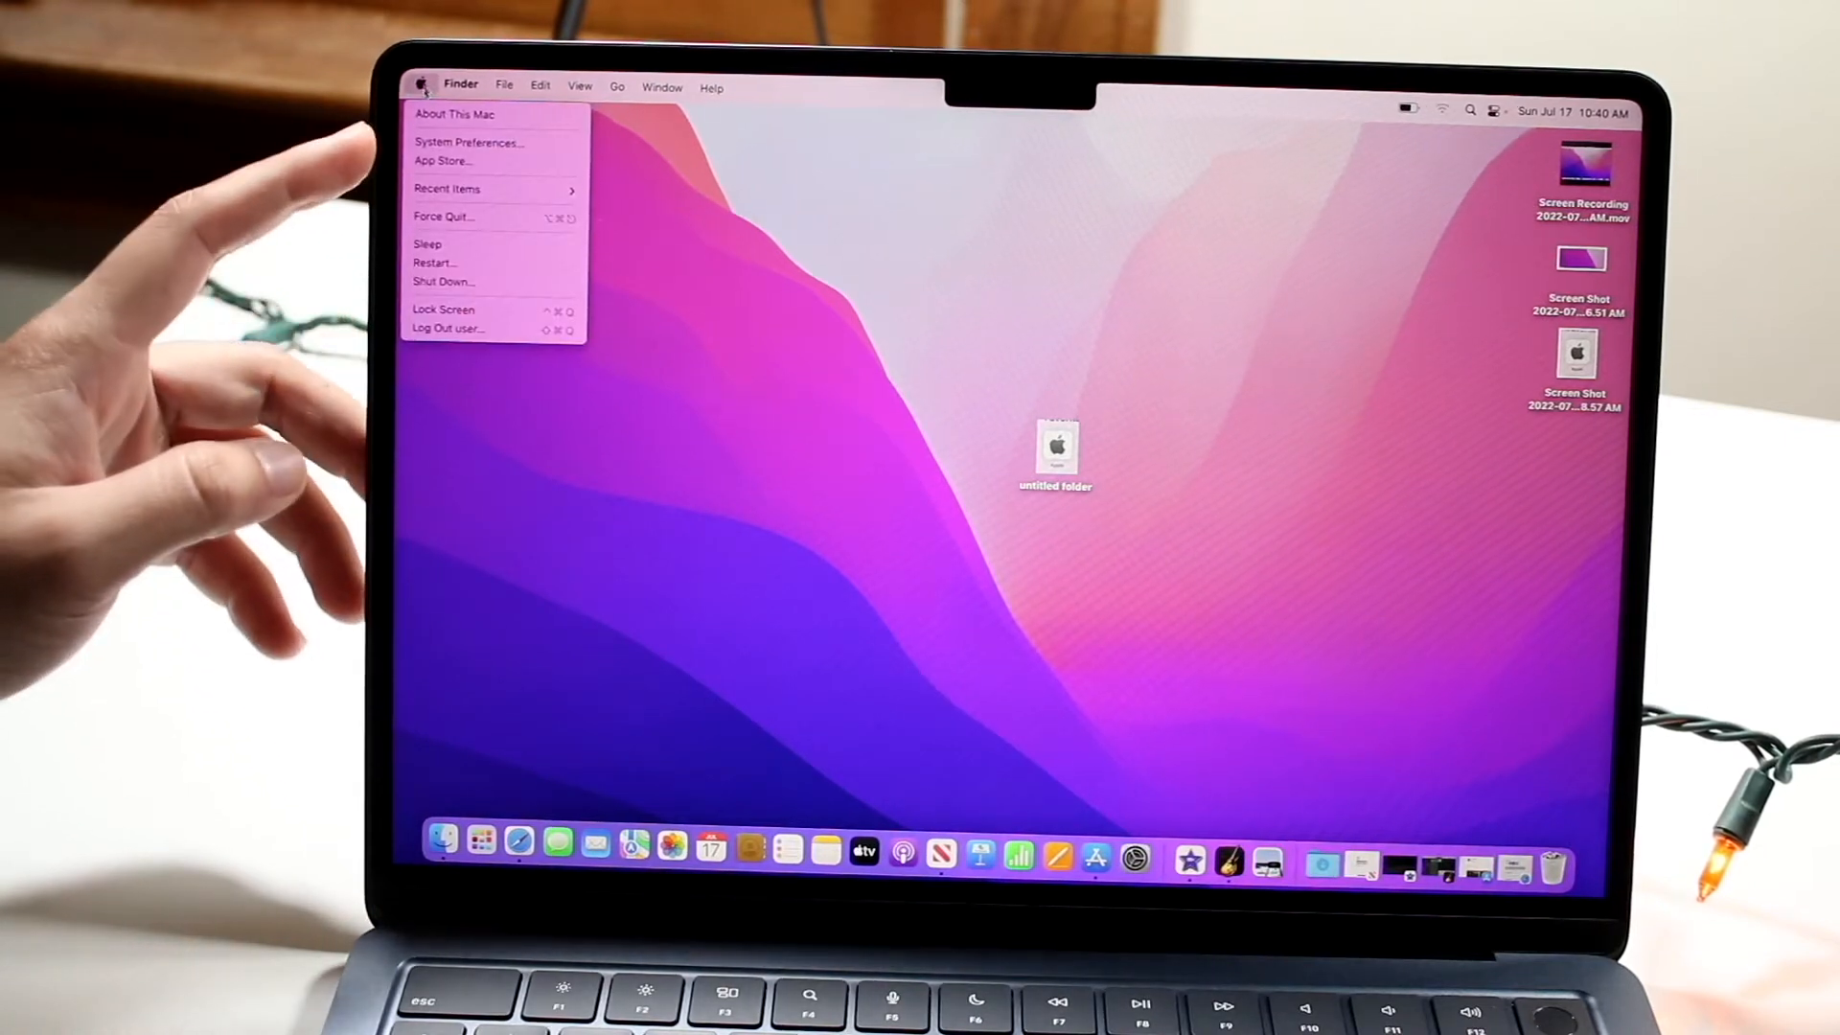
{"action": "left_click", "coordinate": [468, 142]}
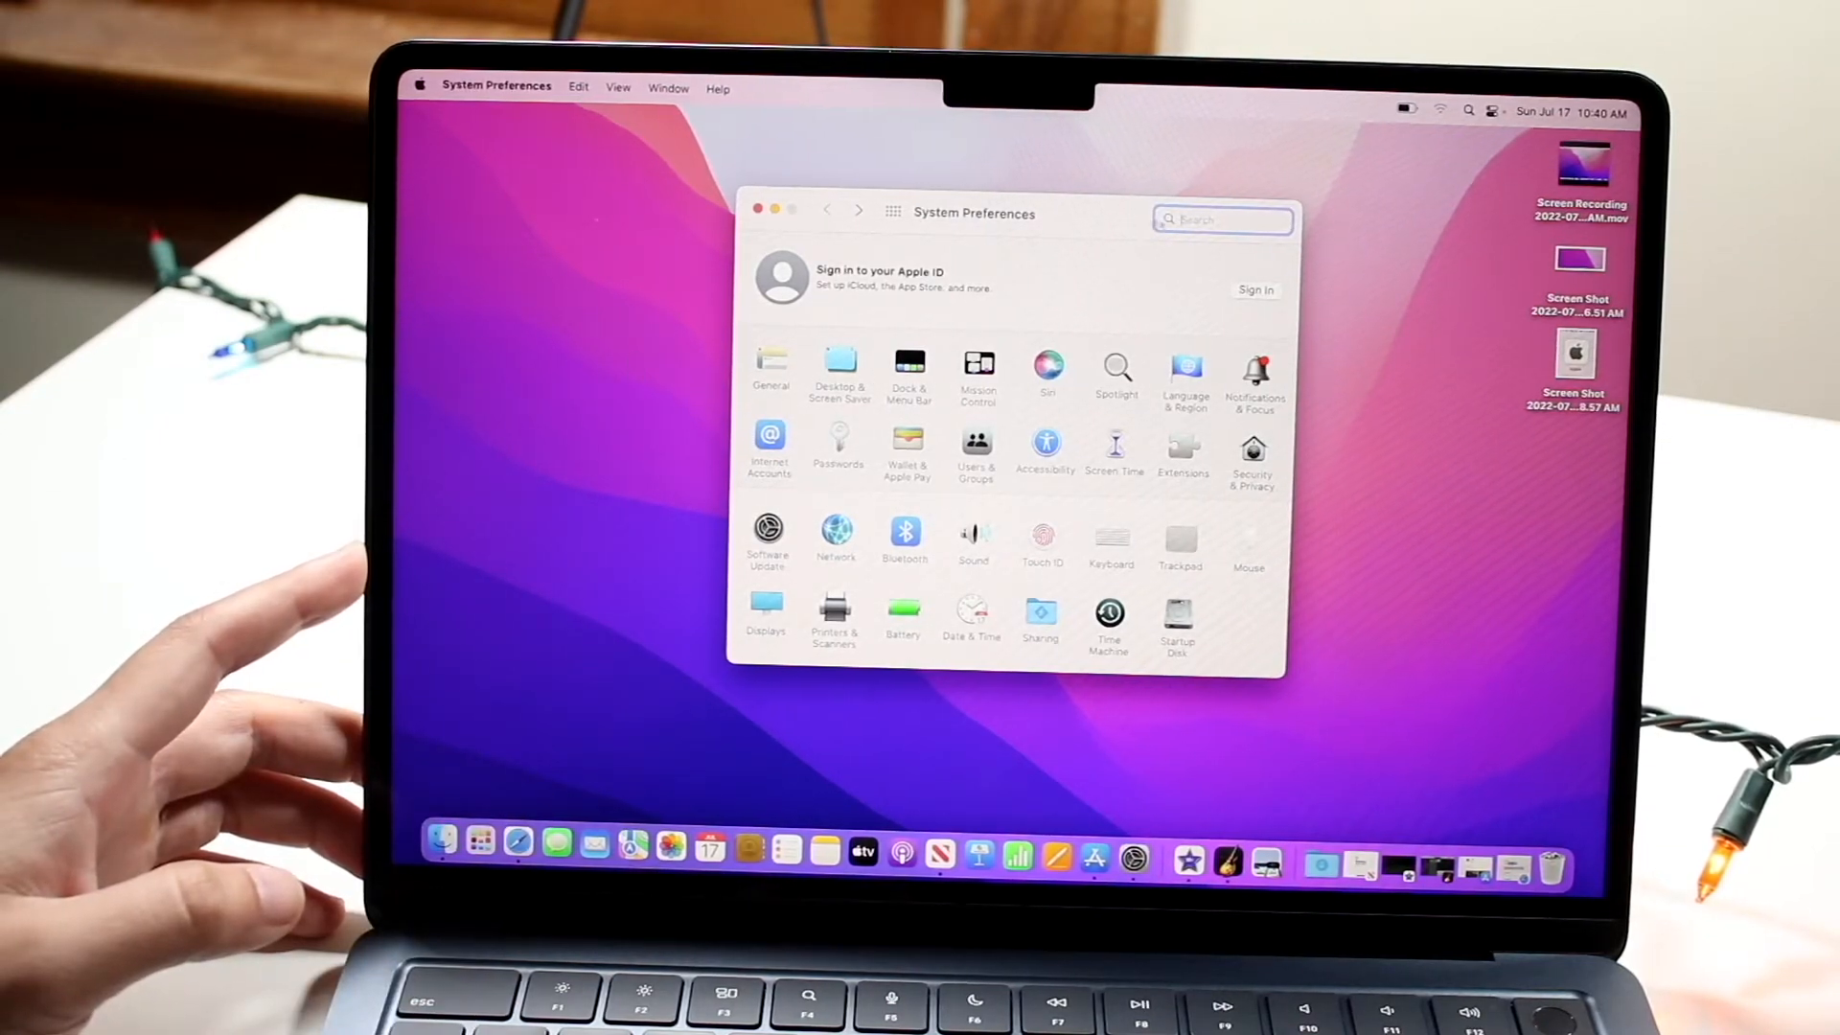
Search System Preferences for 'dark' and open the Appearance result in General
{"action": "type", "text": "dat"}
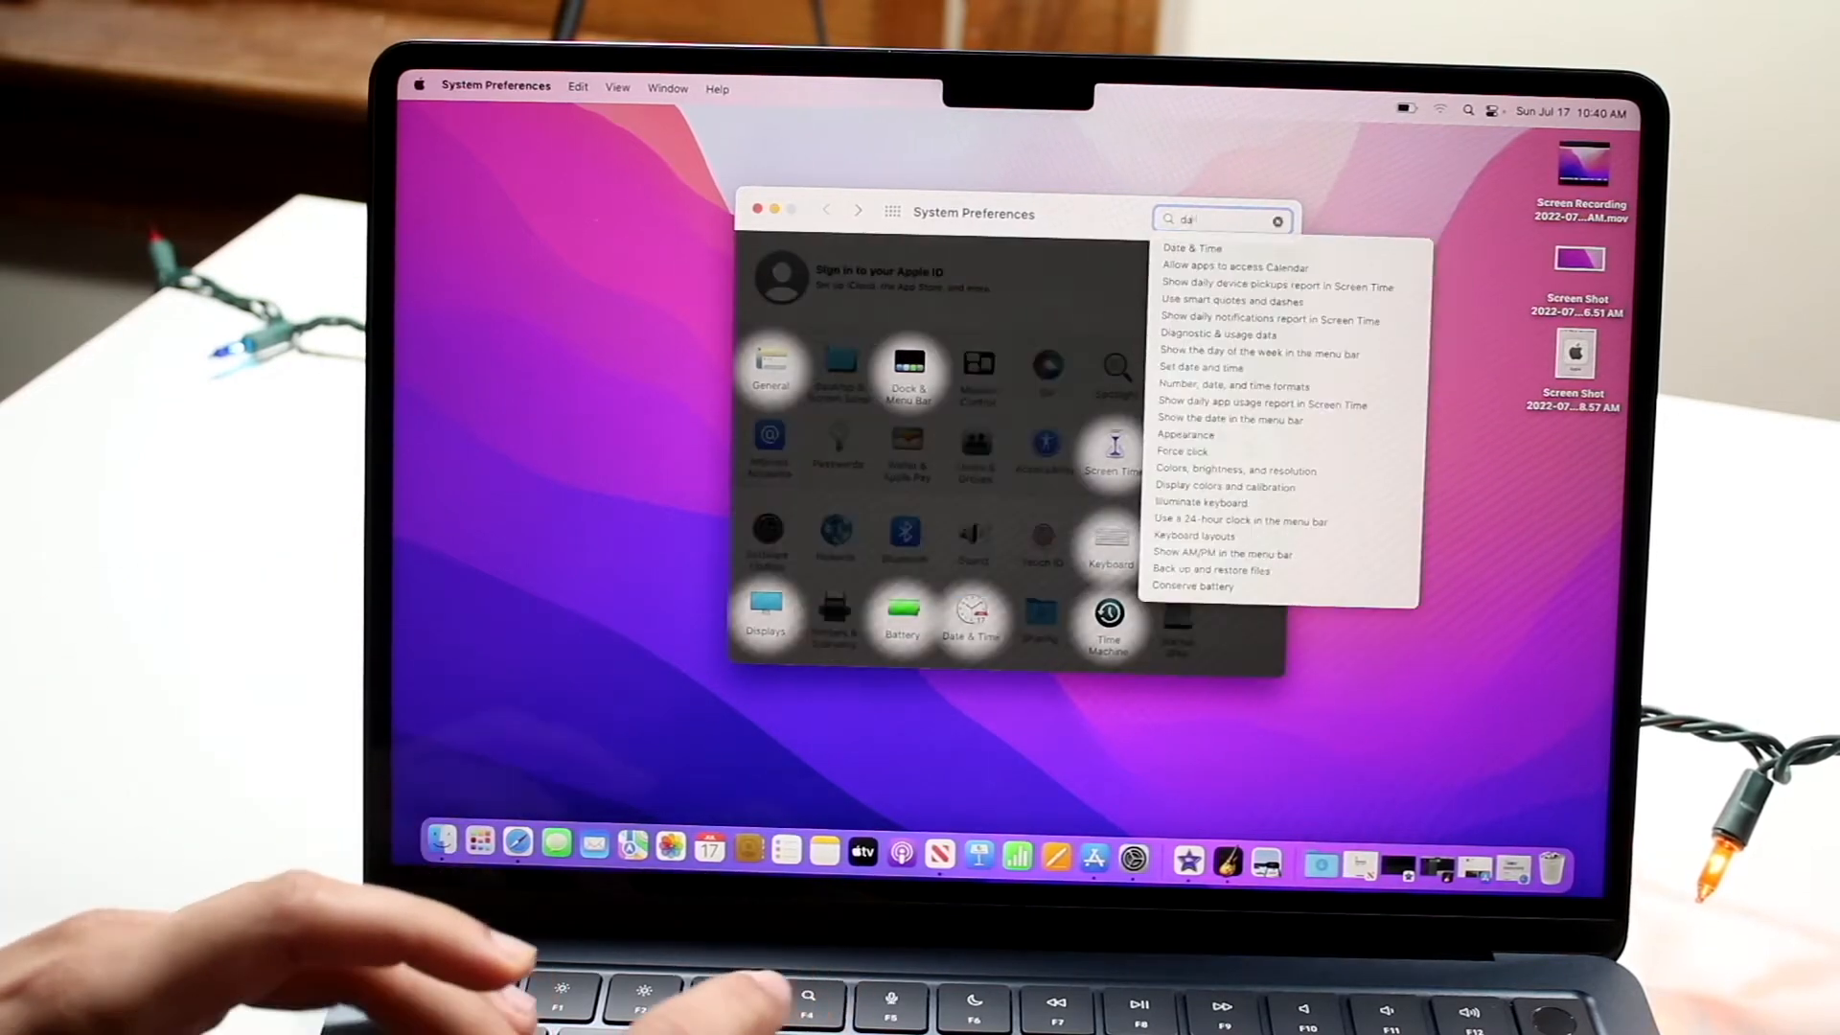
{"action": "type", "text": "dark"}
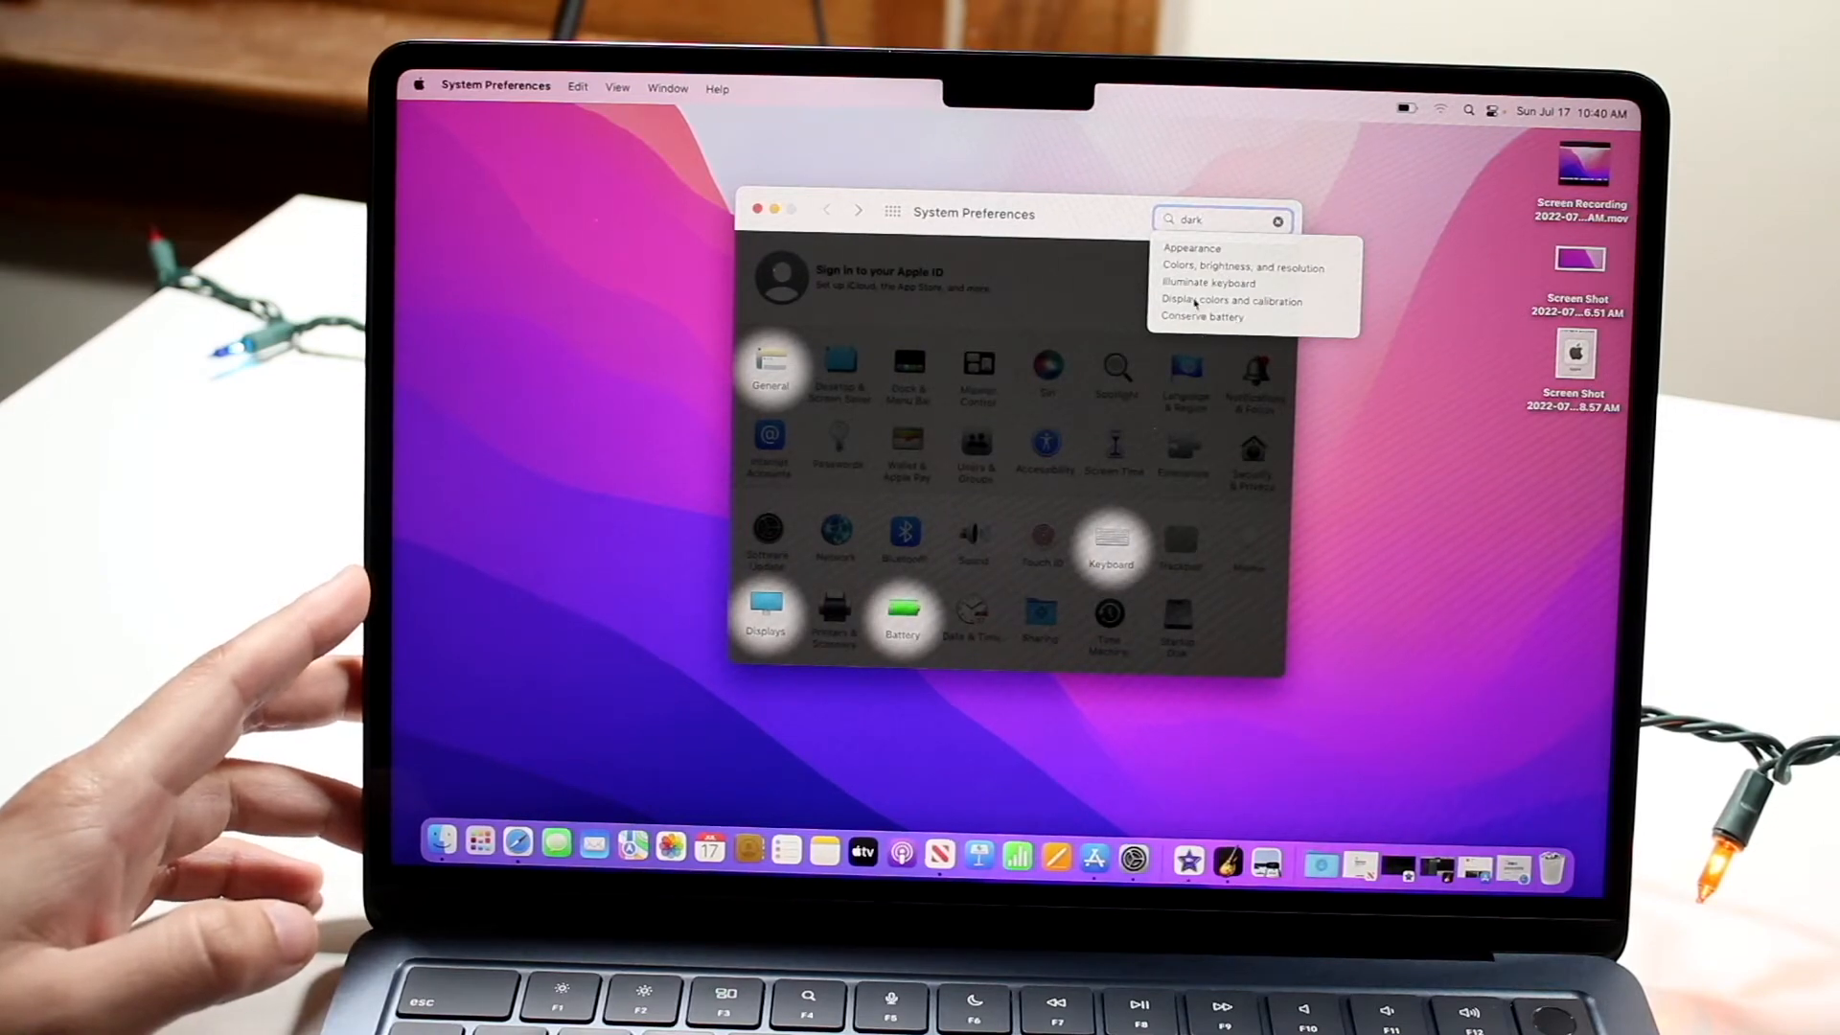
{"action": "left_click", "coordinate": [1192, 247]}
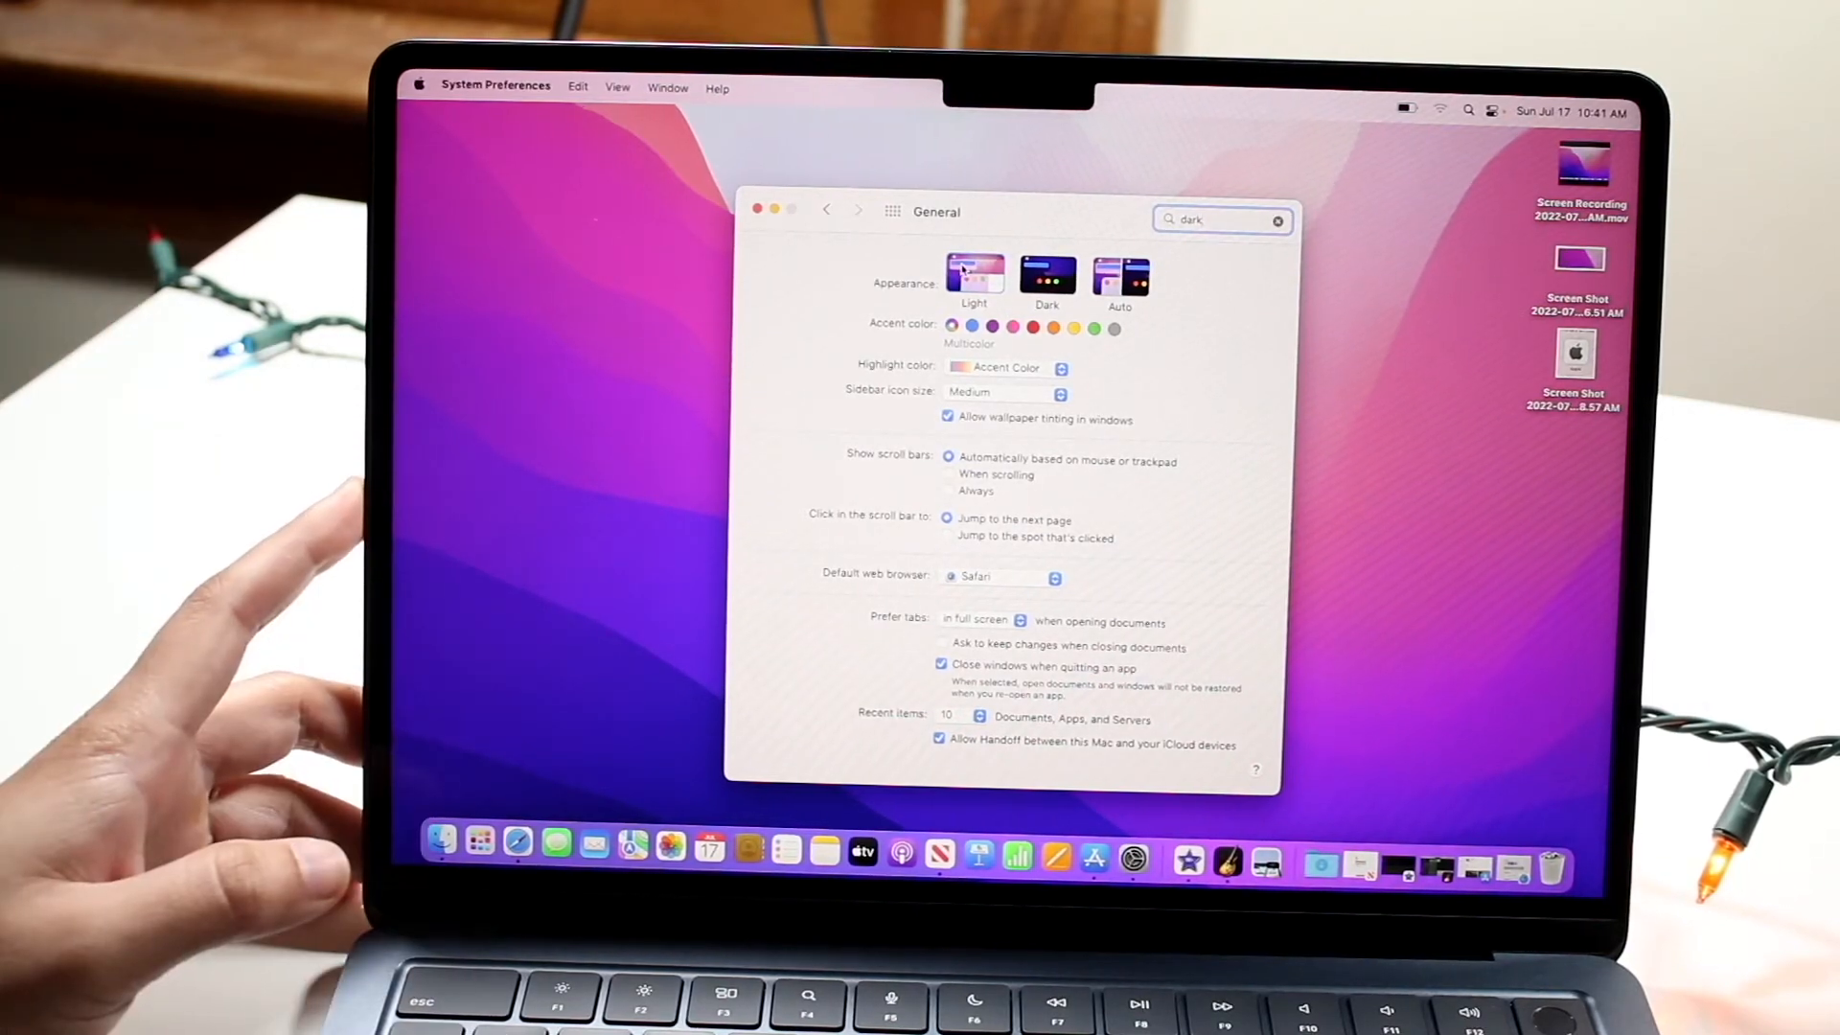
Apply the Dark appearance, then switch back to Light
{"action": "left_click", "coordinate": [1046, 278]}
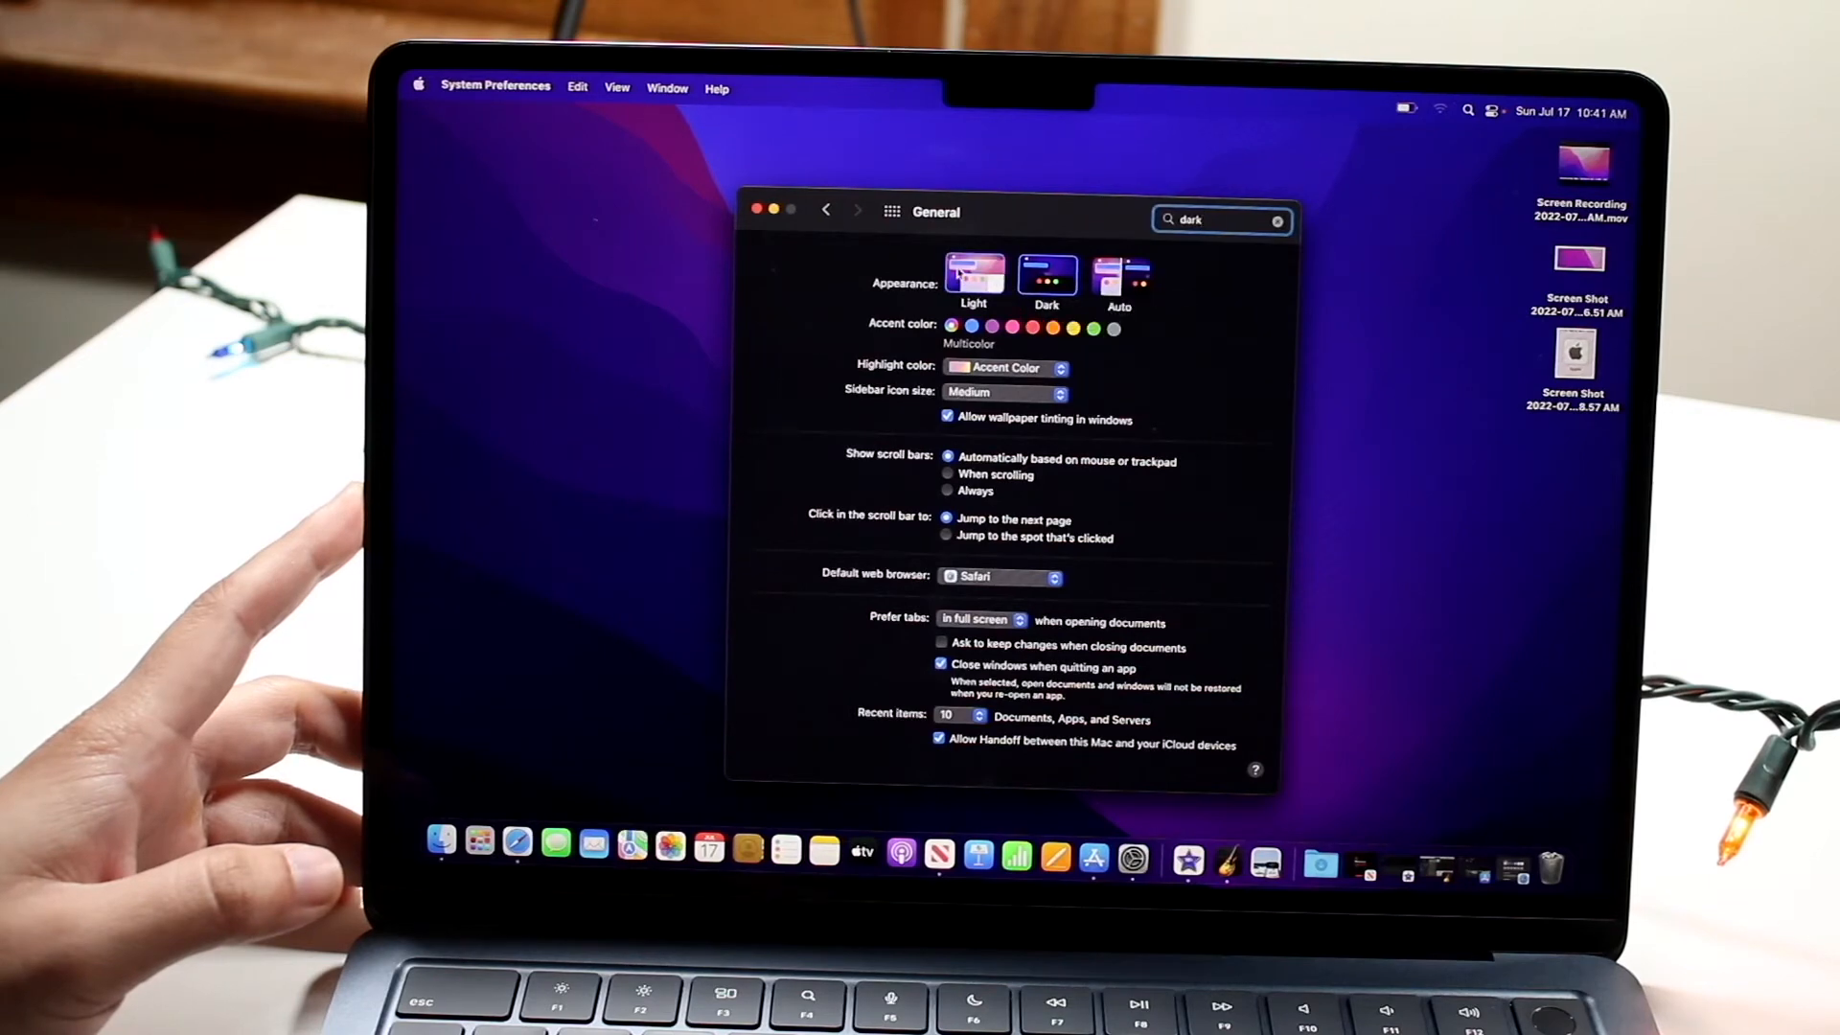
{"action": "left_click", "coordinate": [974, 273]}
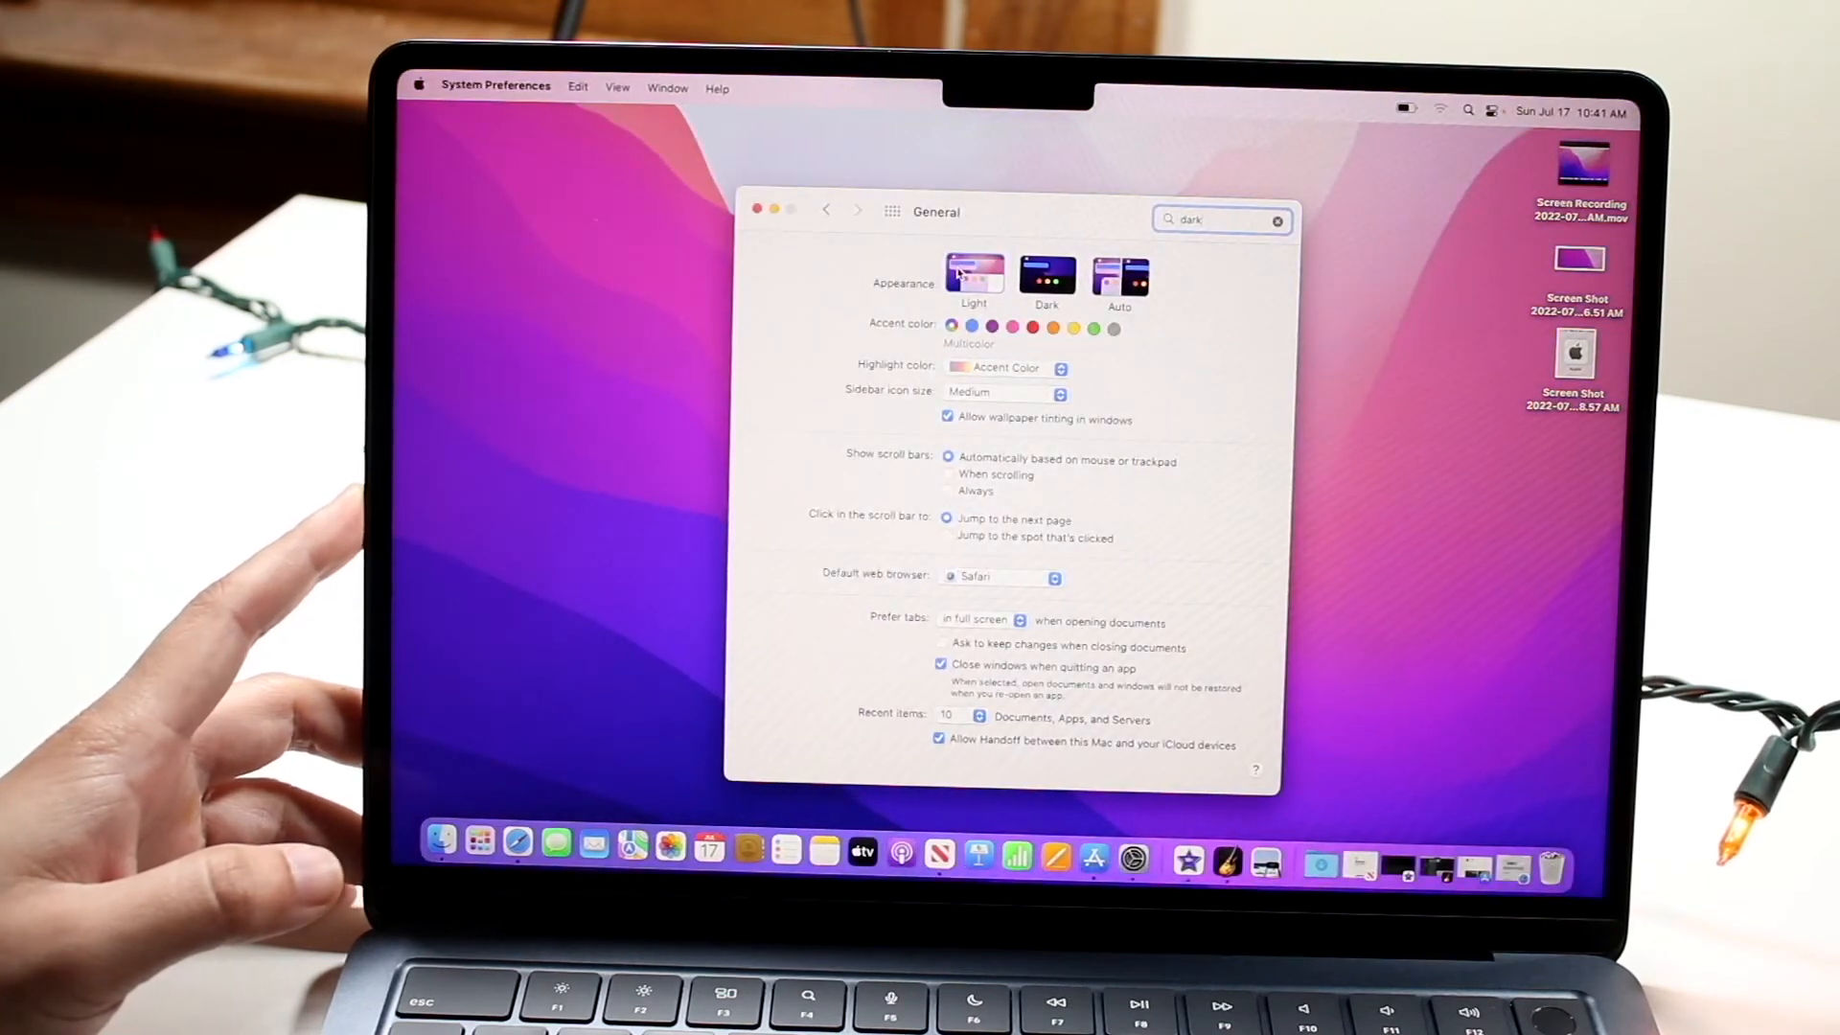
{"action": "mouse_move", "coordinate": [974, 276]}
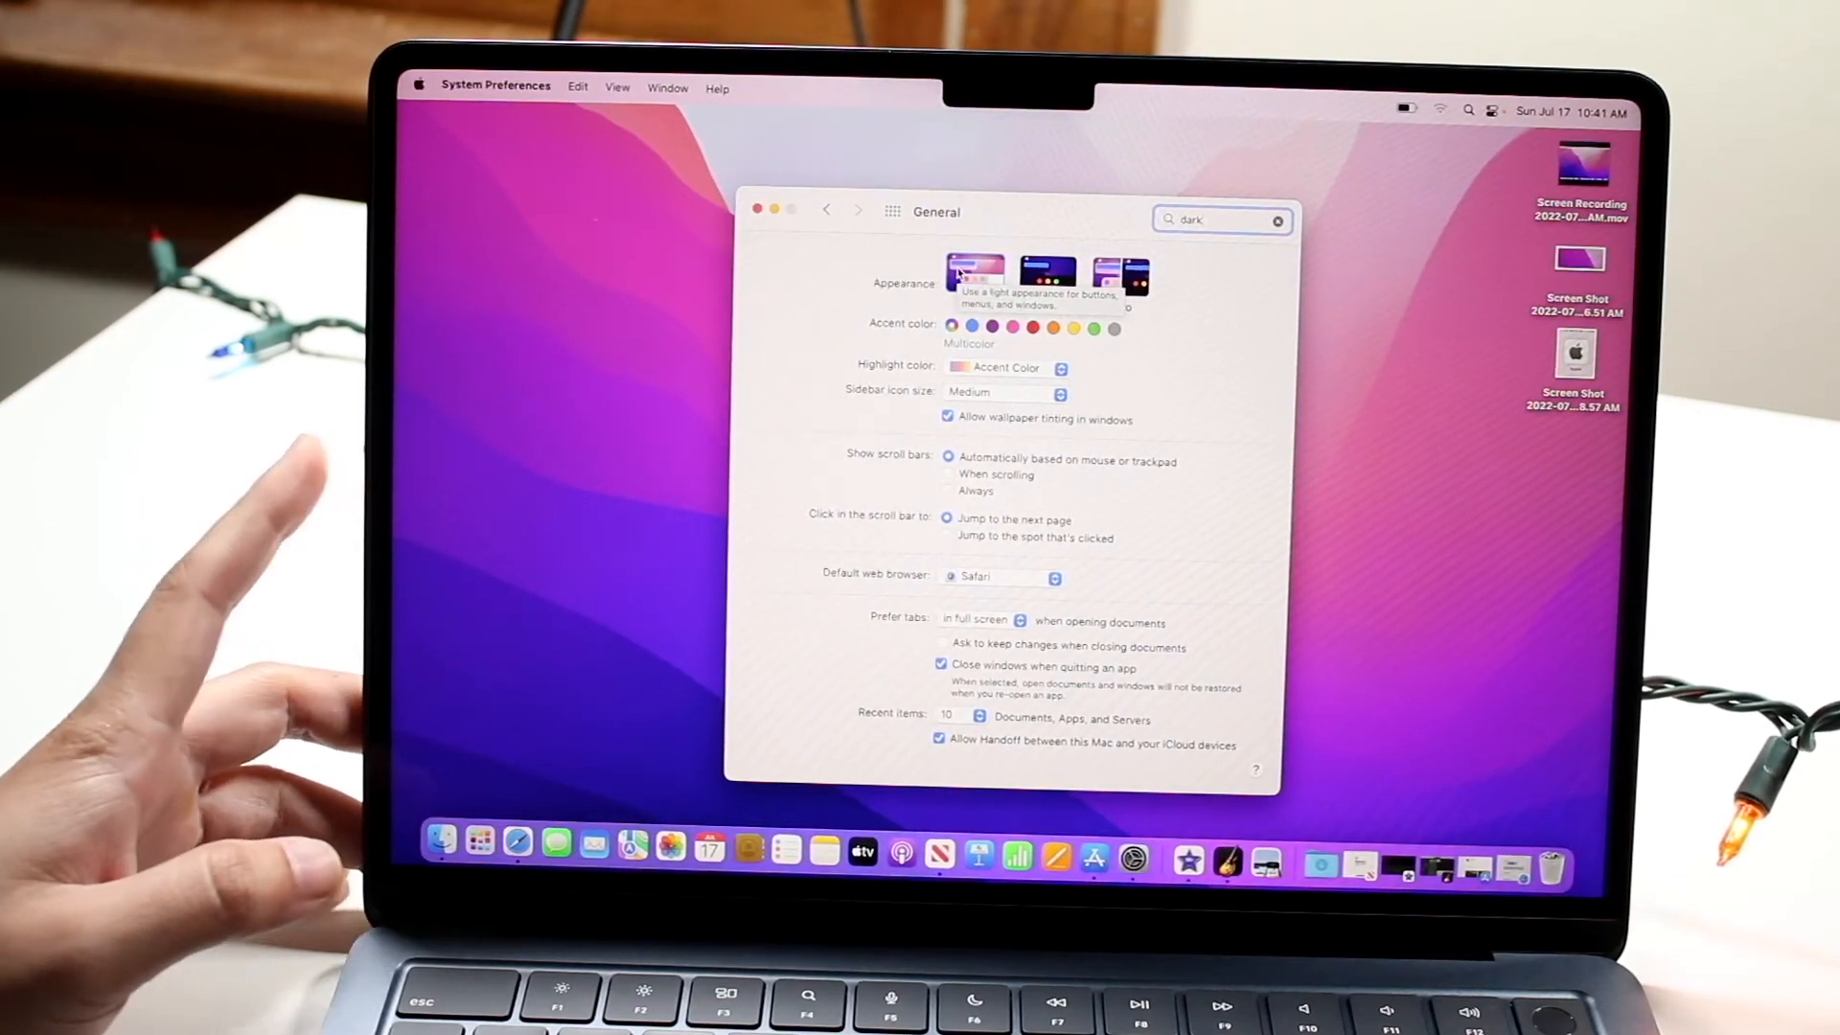